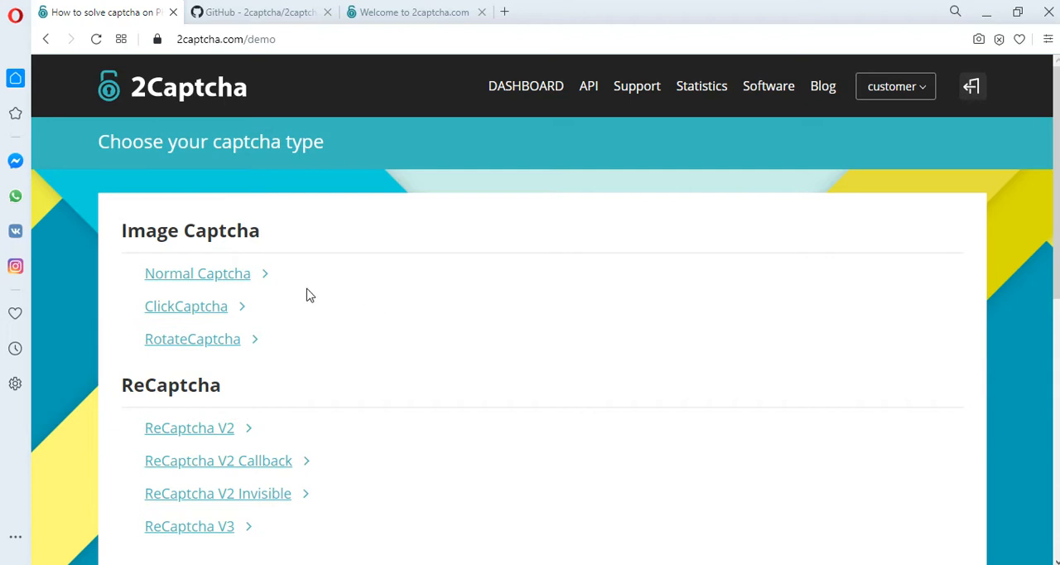
pyautogui.moveTo(212, 313)
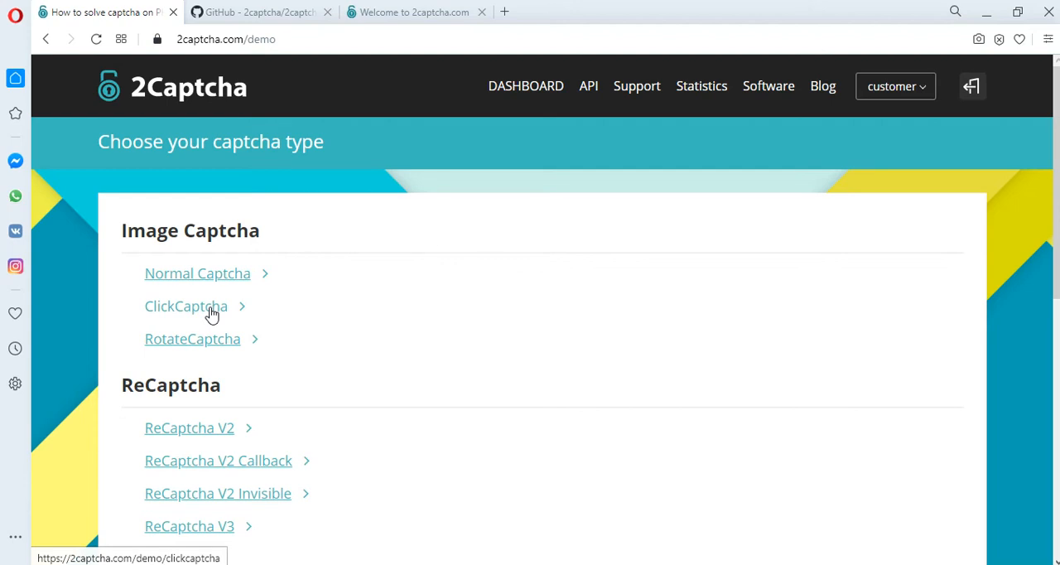
# Open the ClickCaptcha demo from the Image Captcha section on 2captcha.com
pyautogui.click(186, 305)
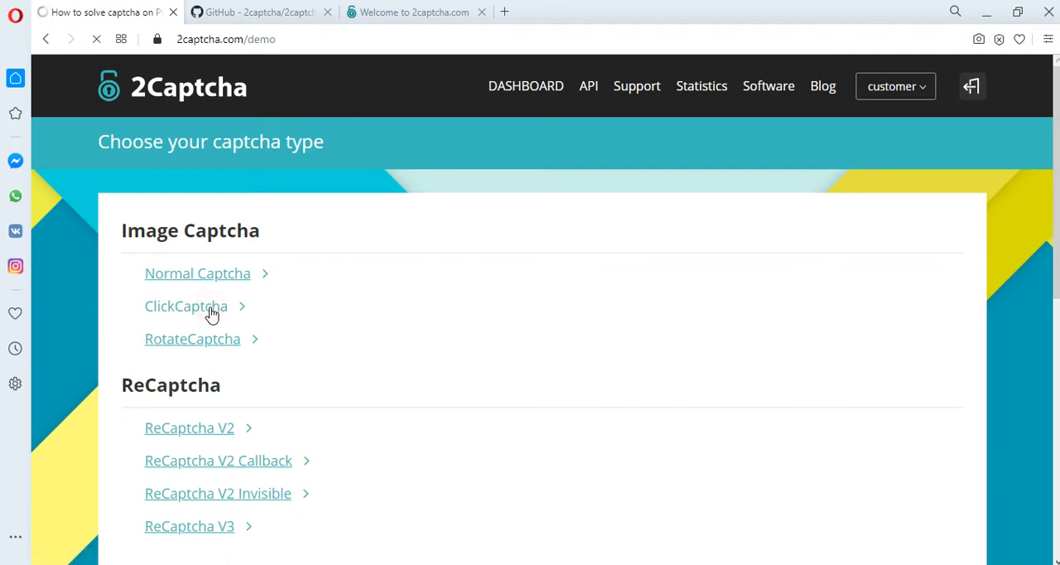
pyautogui.click(185, 306)
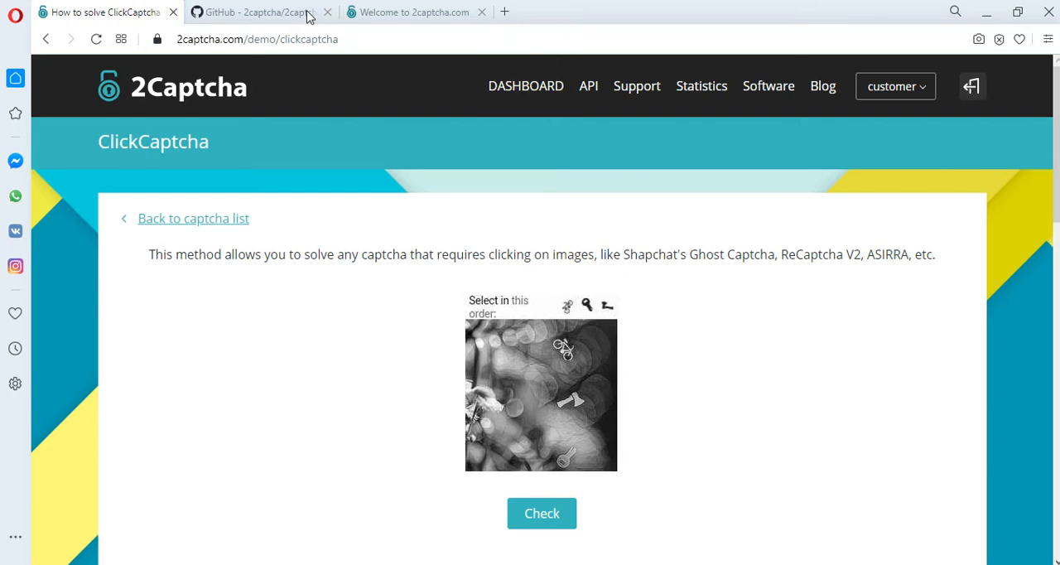
# Browse the examples folder of the 2captcha-php repository on GitHub
pyautogui.click(265, 12)
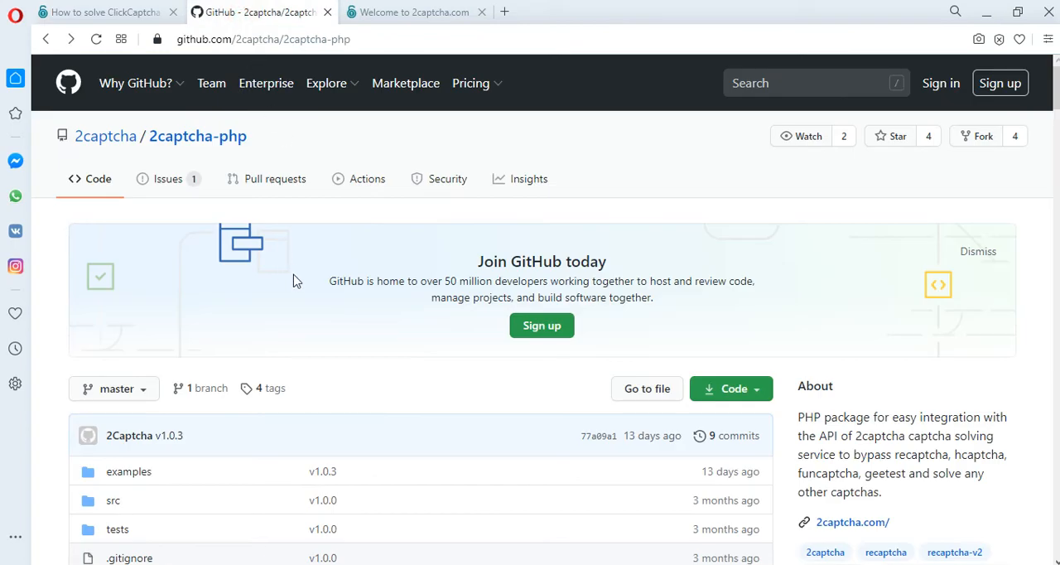
pyautogui.moveTo(175, 141)
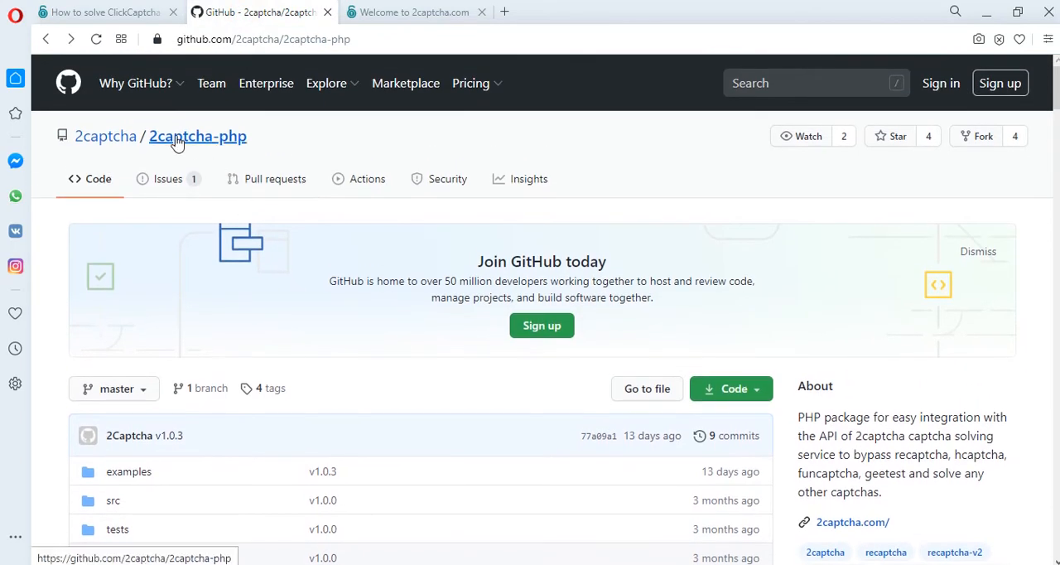
pyautogui.scroll(-3)
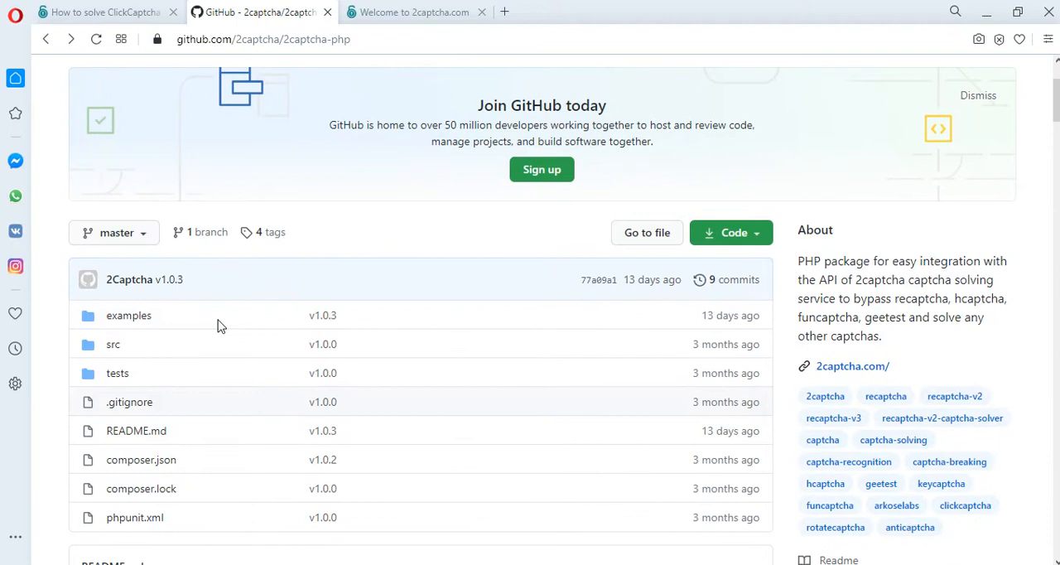
pyautogui.click(128, 316)
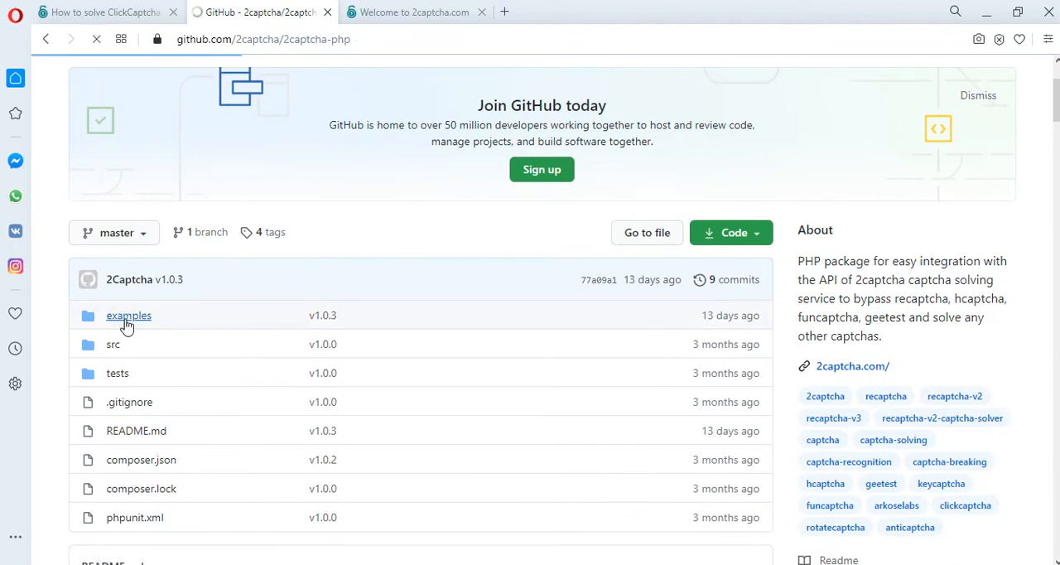
pyautogui.click(128, 315)
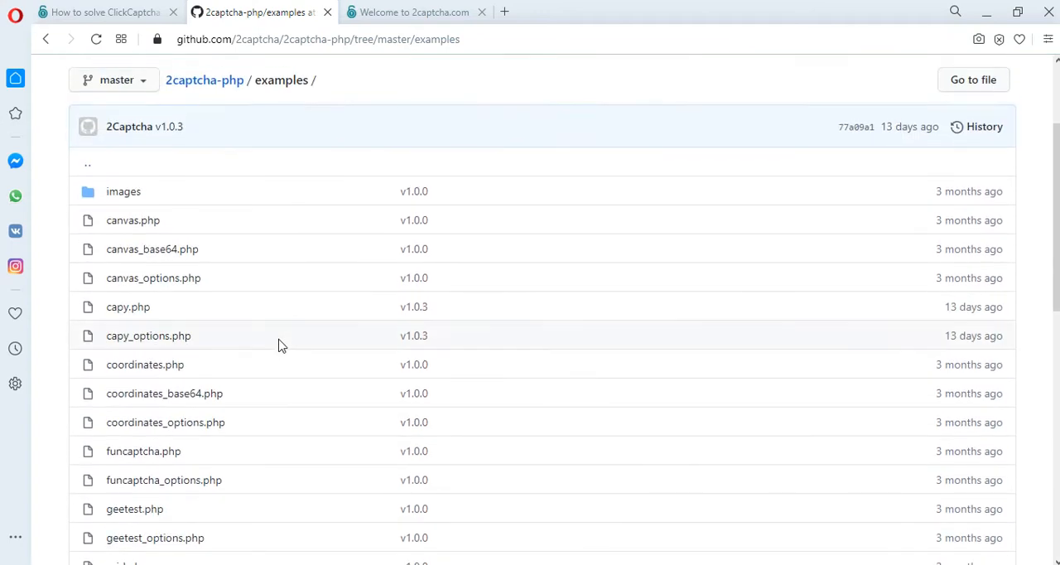
# Read through the repository README, then open startup.php in WinSCP's editor
pyautogui.click(52, 39)
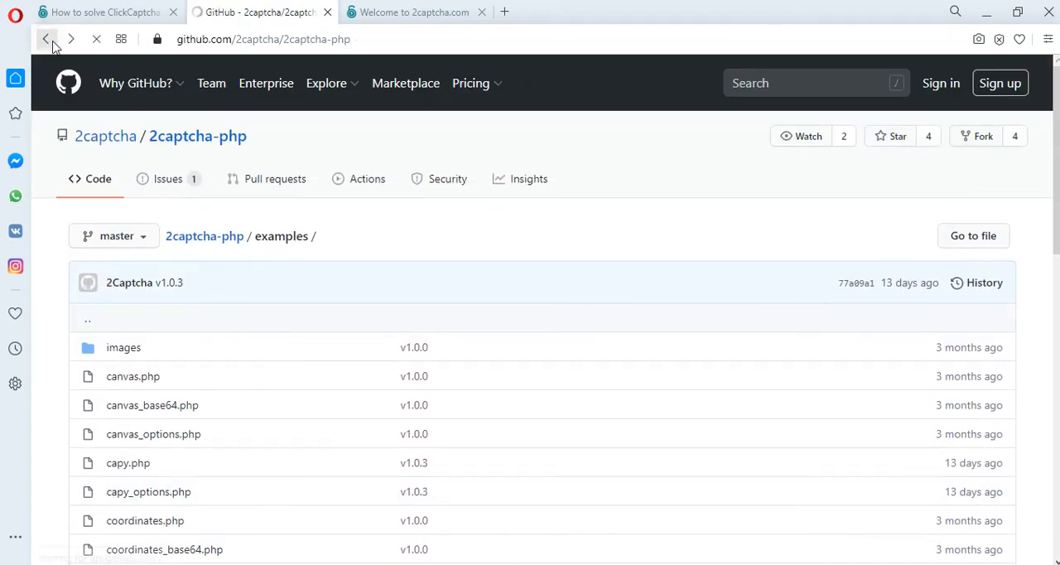
pyautogui.click(49, 39)
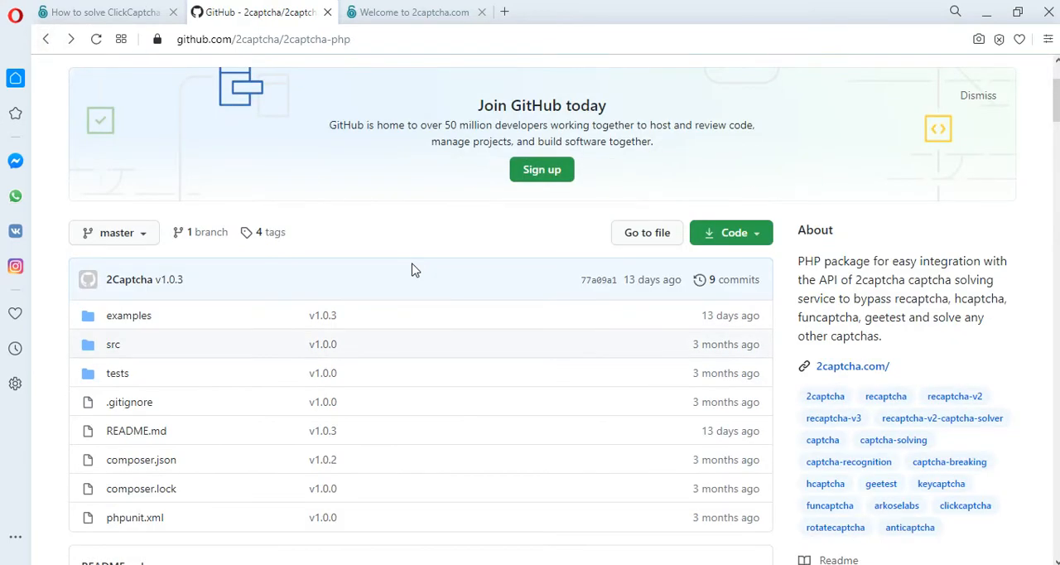
pyautogui.scroll(-3)
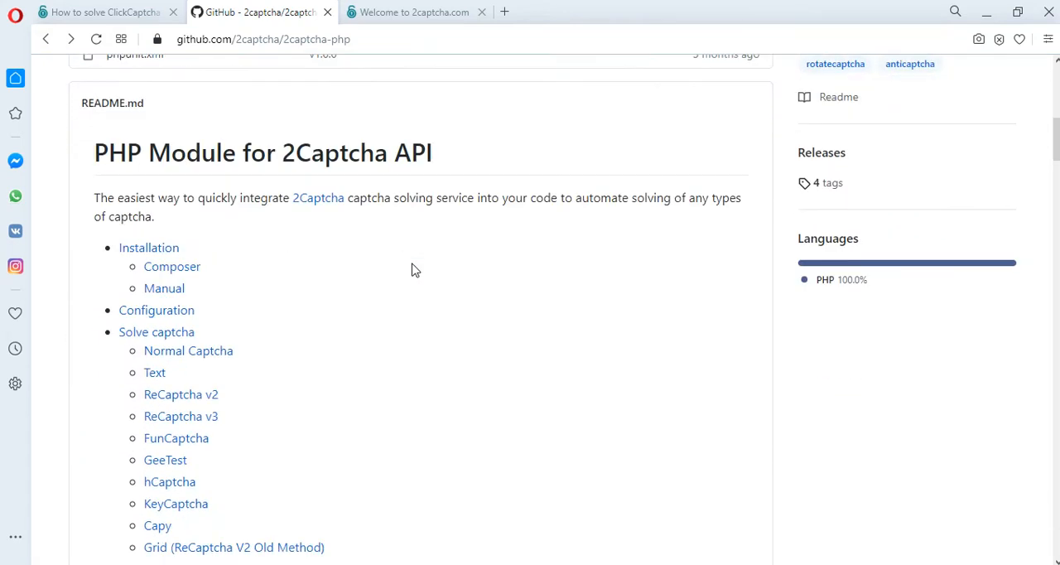
pyautogui.scroll(-3)
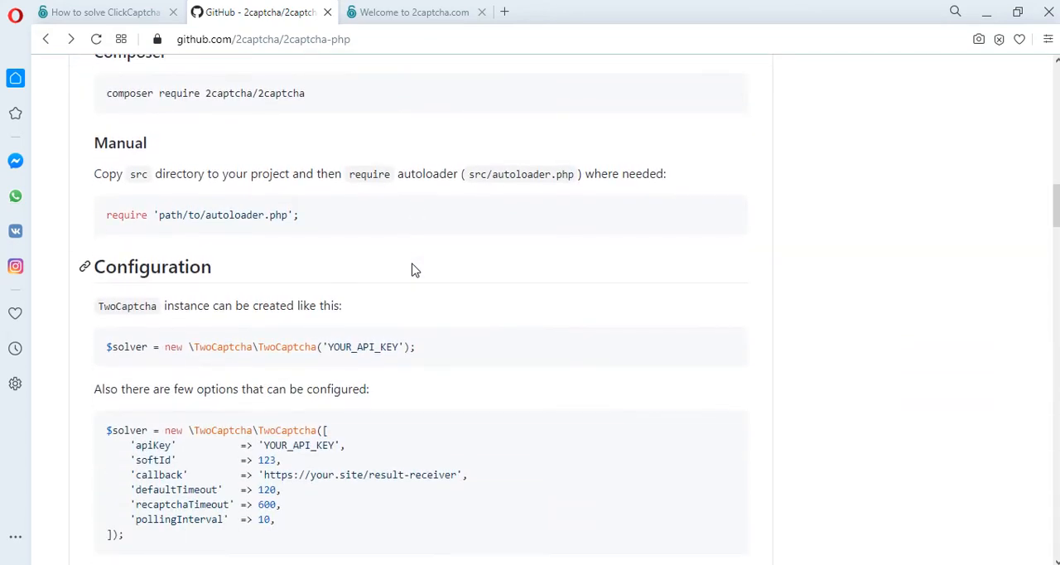
pyautogui.scroll(-3)
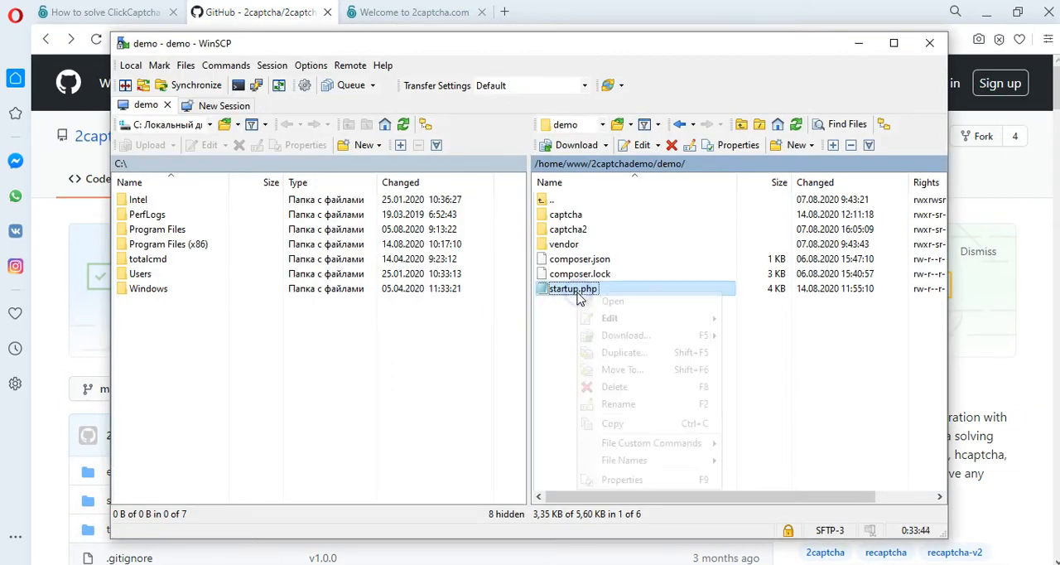
pyautogui.click(617, 323)
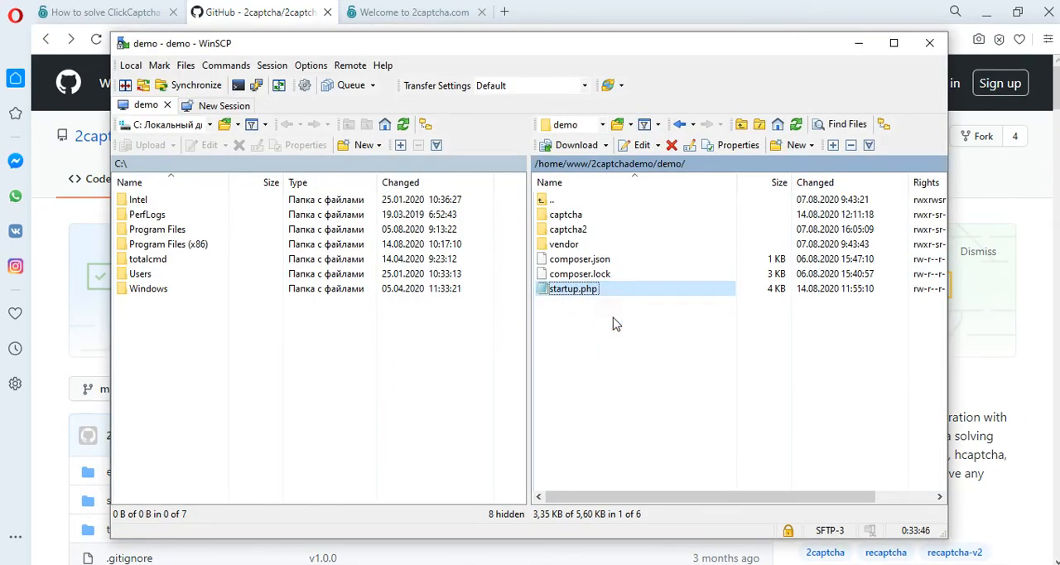
pyautogui.doubleClick(574, 288)
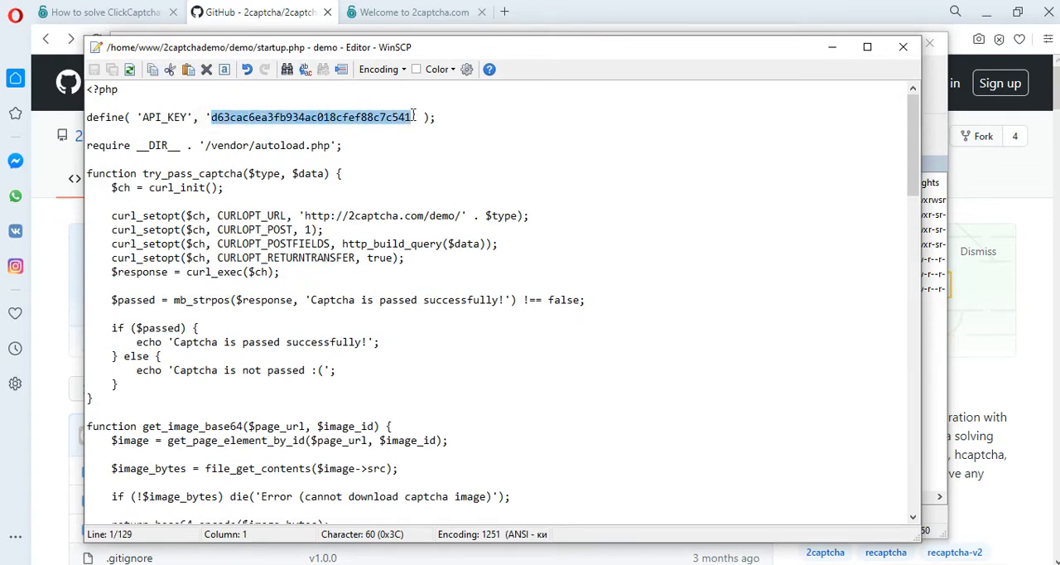
# Copy the account API key from the 2Captcha dashboard
pyautogui.click(414, 12)
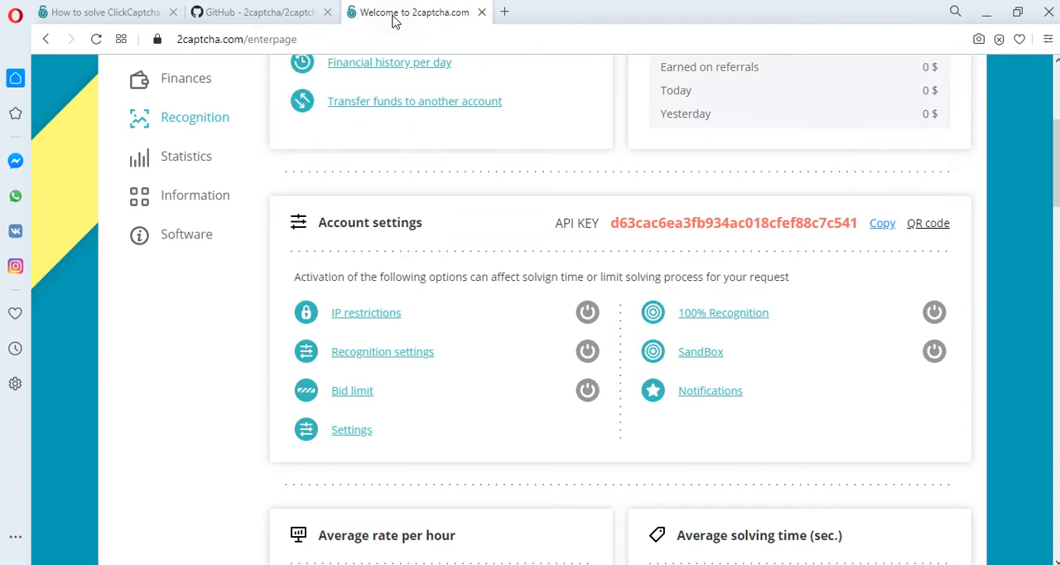
pyautogui.moveTo(604, 218)
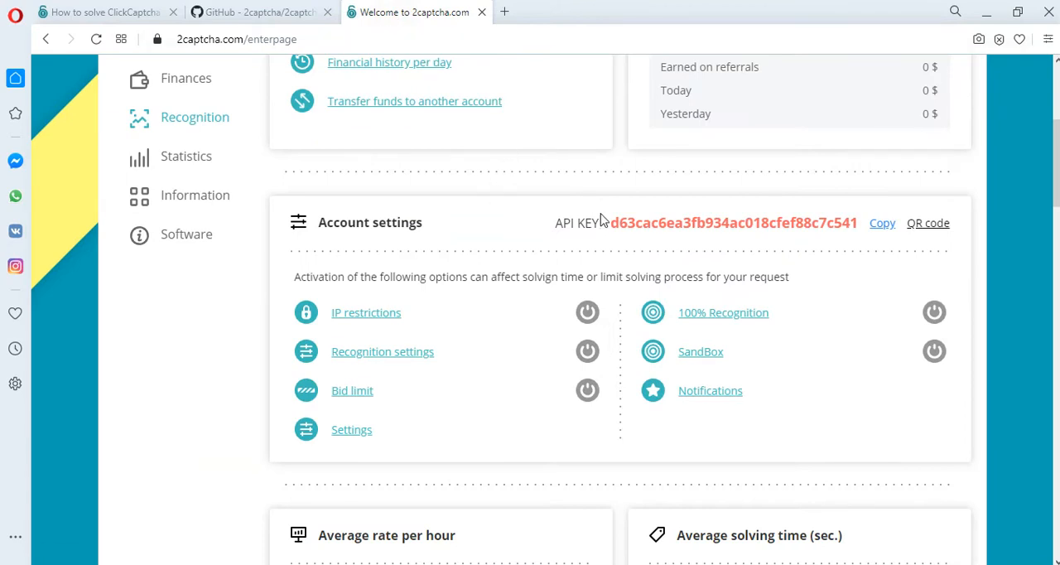
pyautogui.doubleClick(733, 223)
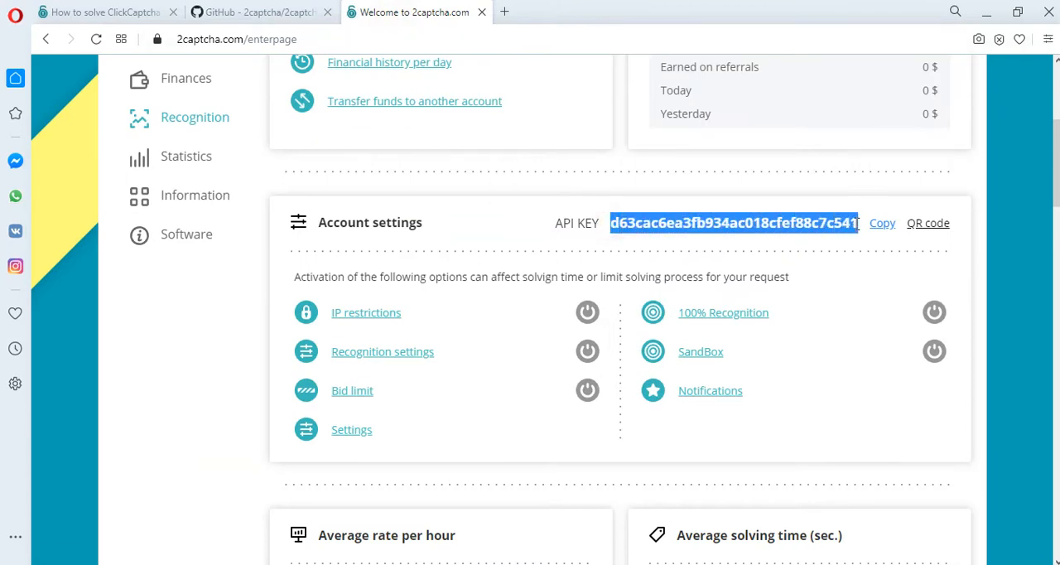
pyautogui.rightClick(733, 222)
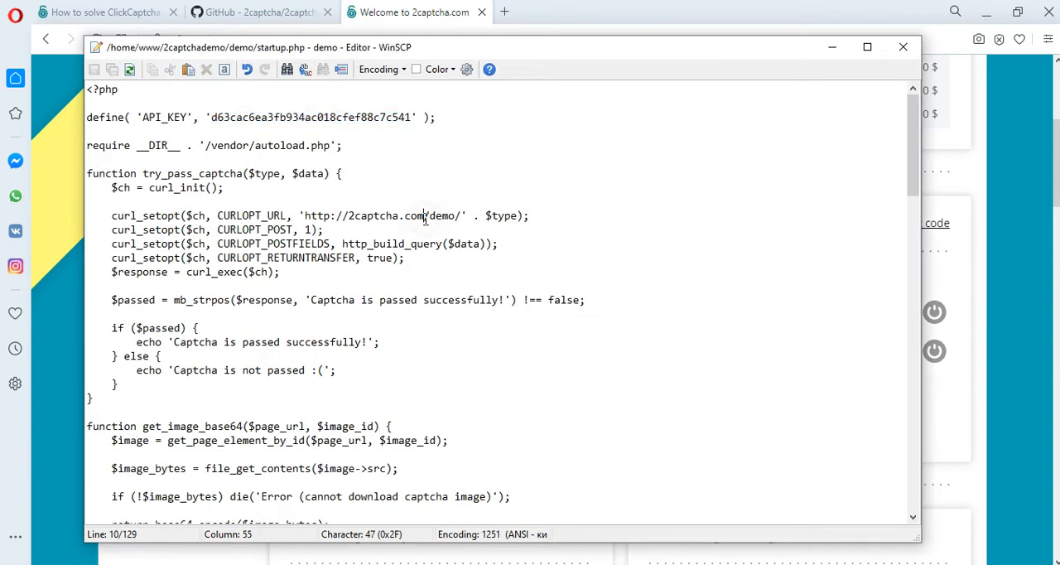
# Scroll through startup.php to review its helper functions
pyautogui.scroll(-3)
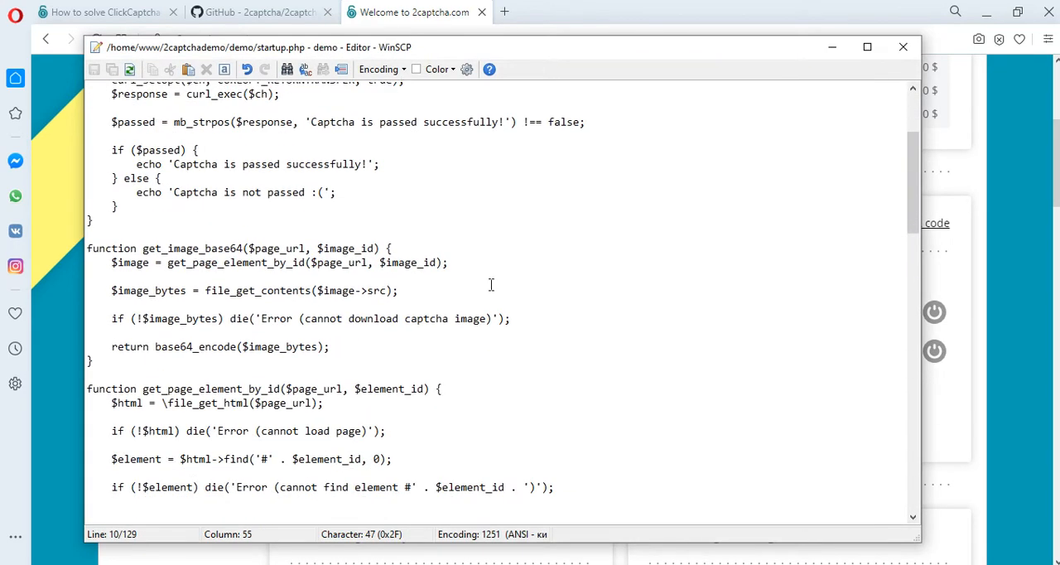
pyautogui.scroll(-3)
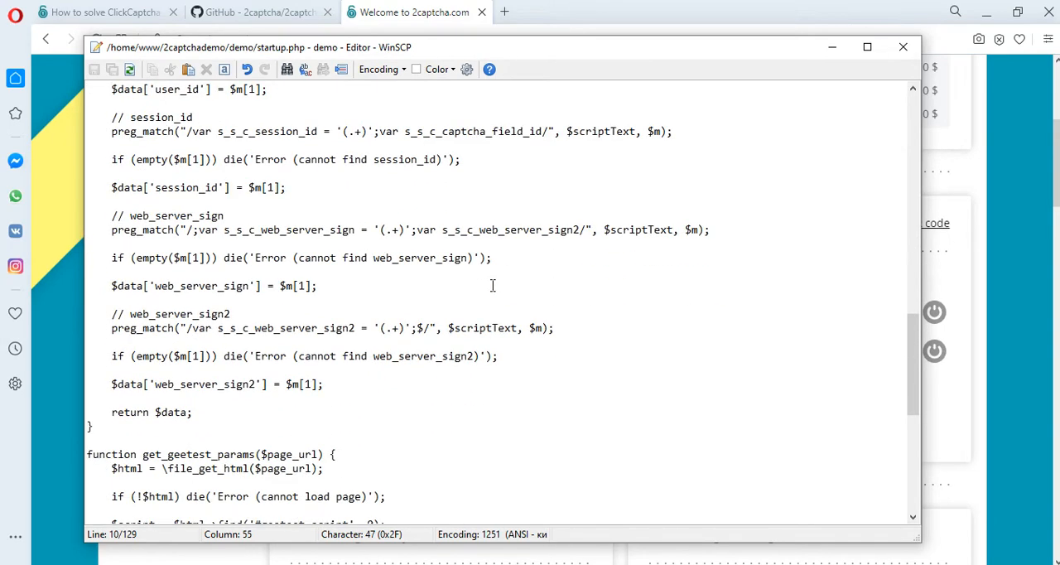
pyautogui.scroll(-3)
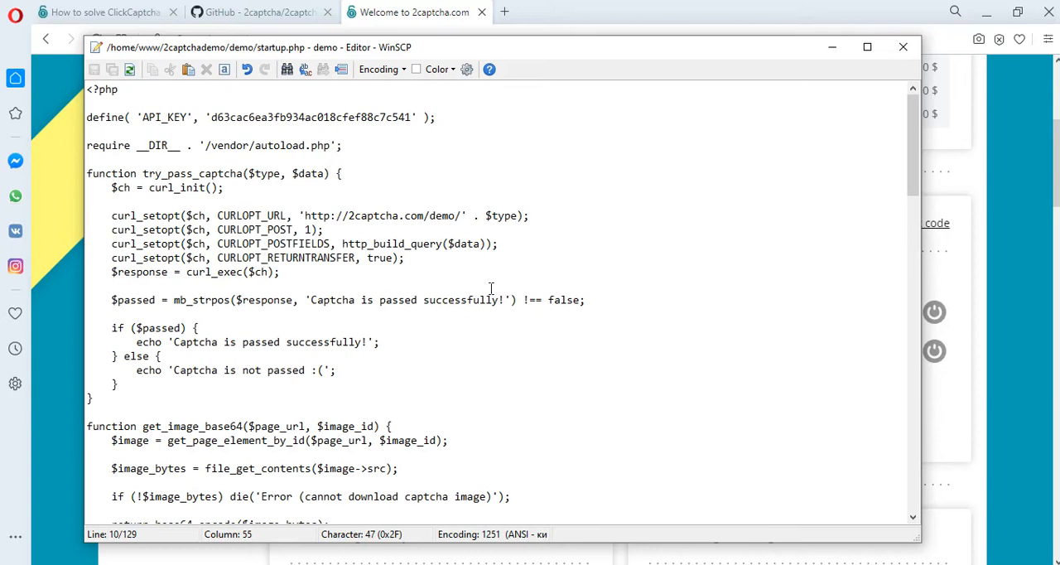
pyautogui.moveTo(509, 201)
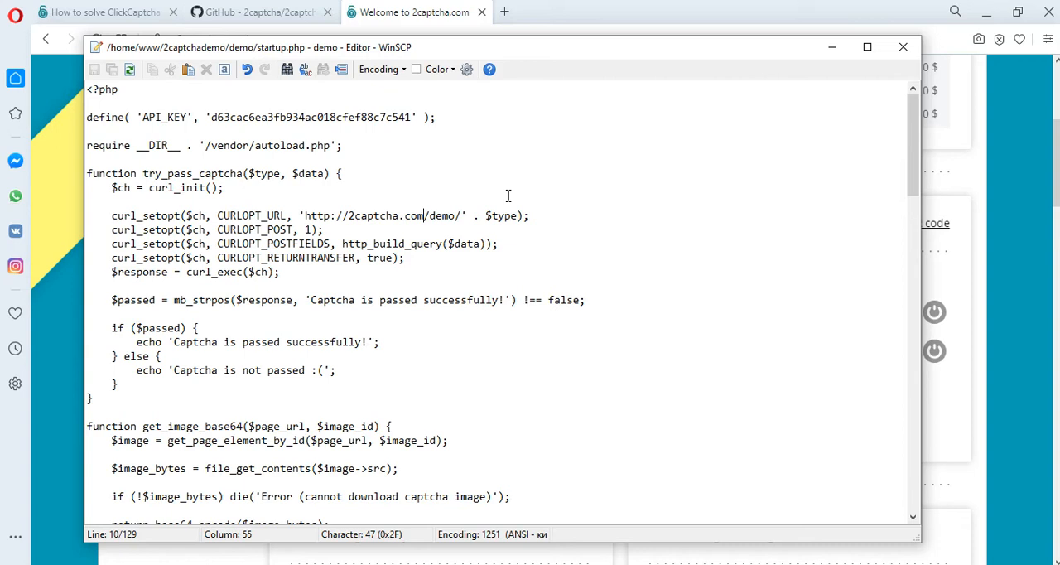
pyautogui.moveTo(514, 192)
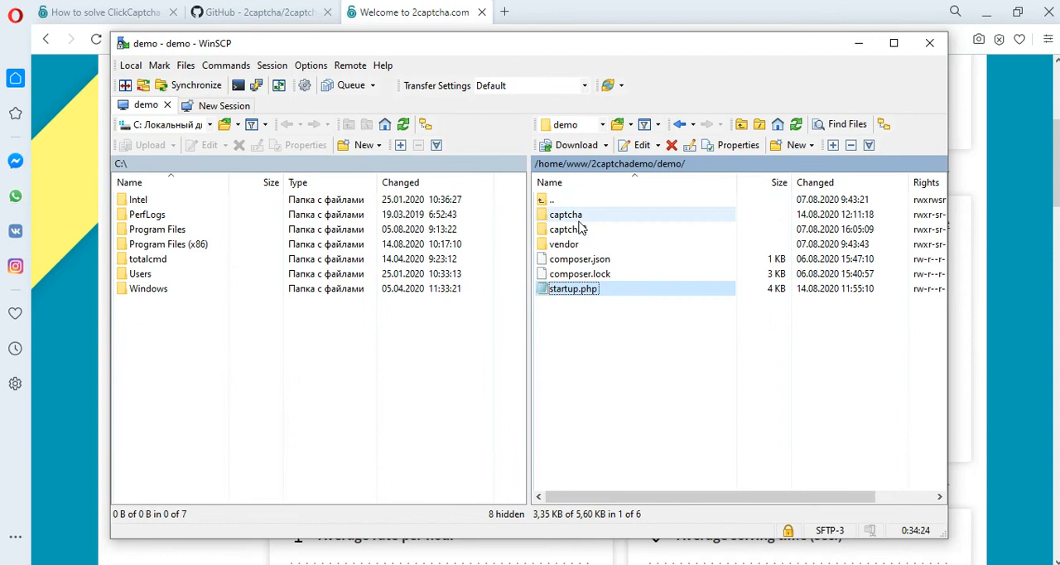
# Open the captcha folder and read clickcaptcha.php in the editor
pyautogui.doubleClick(566, 213)
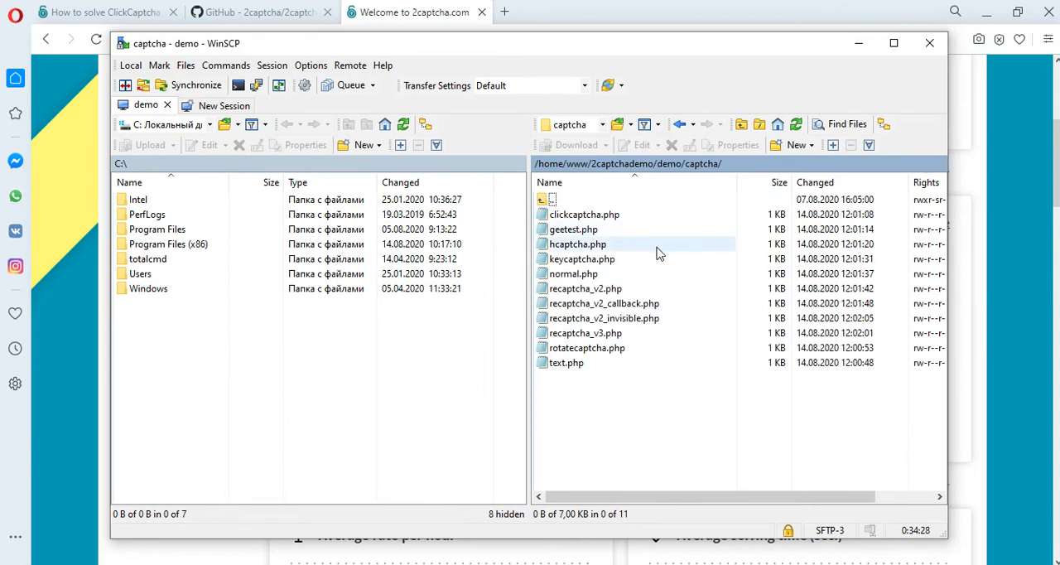
pyautogui.rightClick(580, 214)
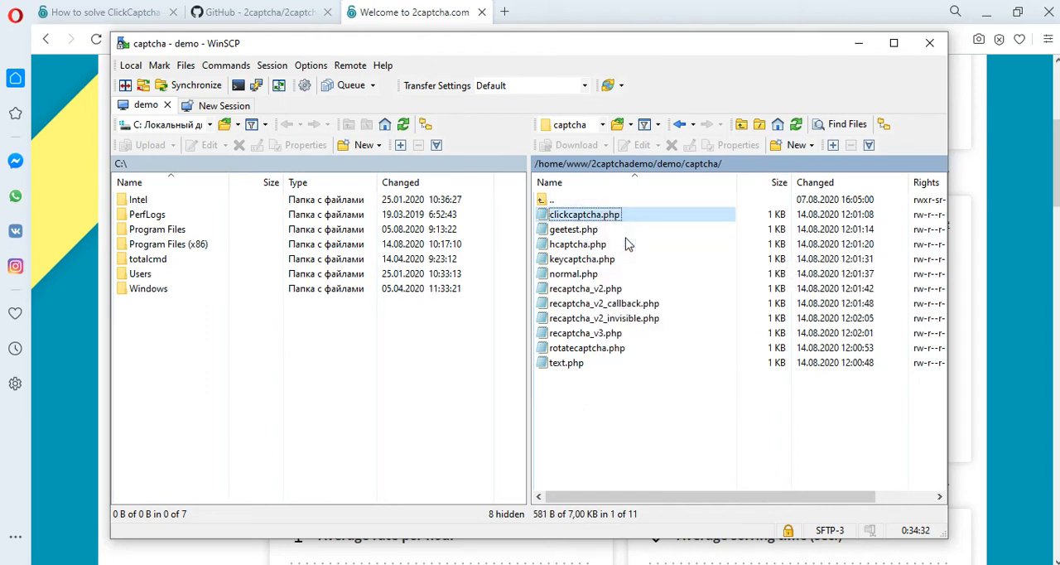
pyautogui.doubleClick(581, 214)
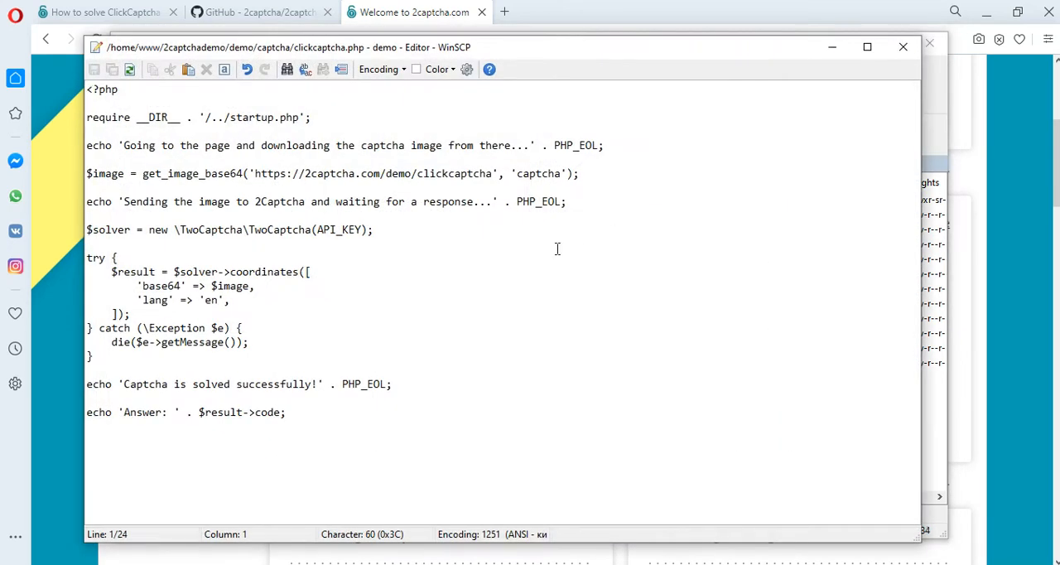
pyautogui.doubleClick(272, 173)
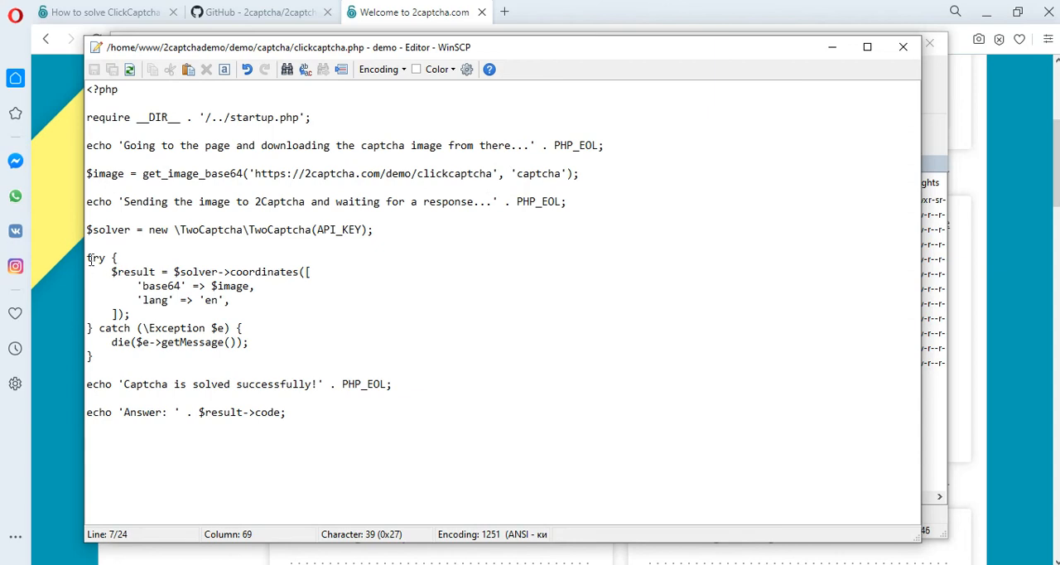
pyautogui.moveTo(86, 258); pyautogui.dragTo(228, 313)
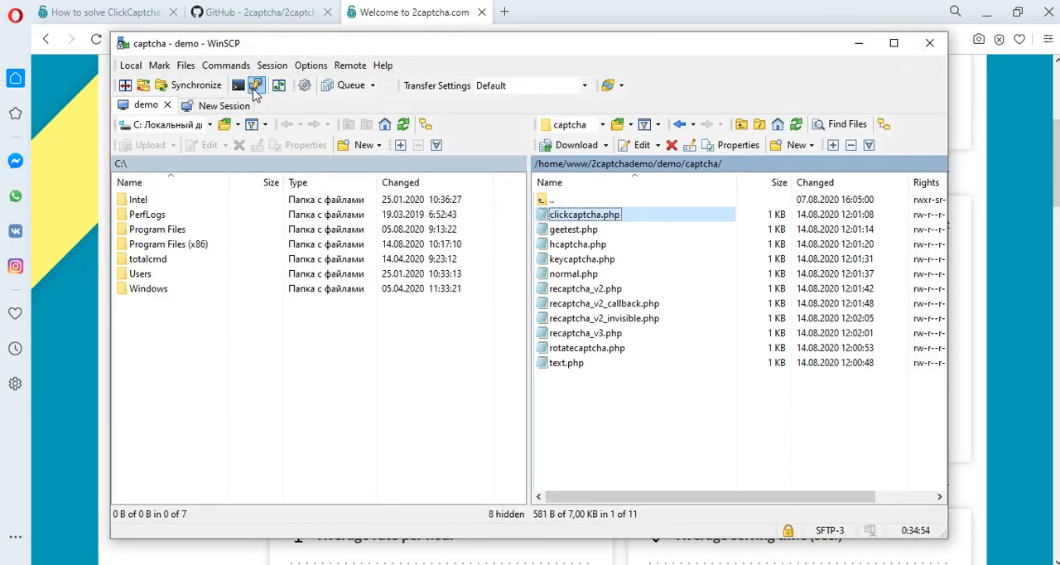
# Run 'php clickcaptcha.php' in WinSCP's console to get the answer coordinates
pyautogui.click(258, 85)
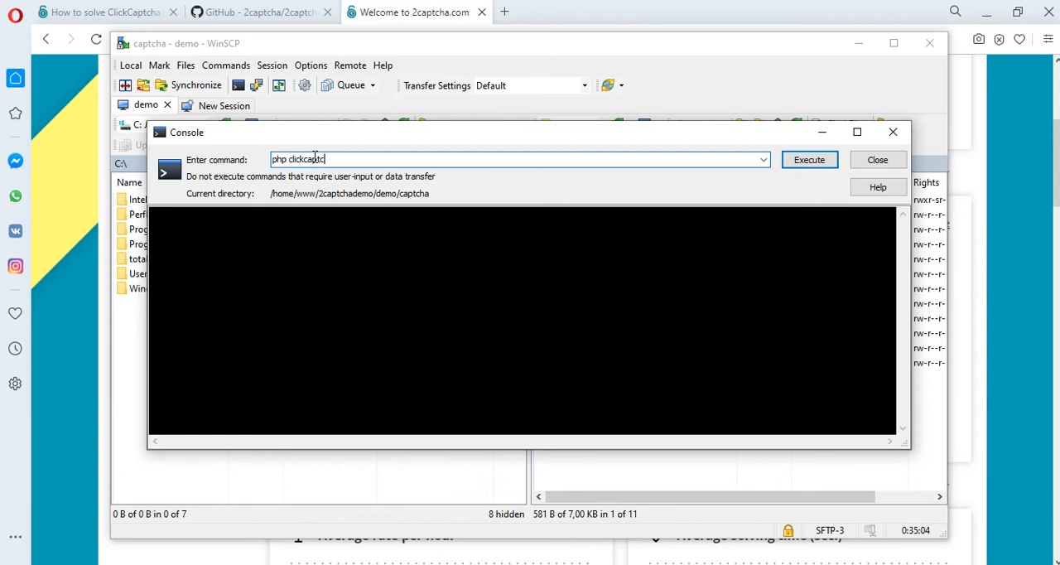
pyautogui.click(809, 159)
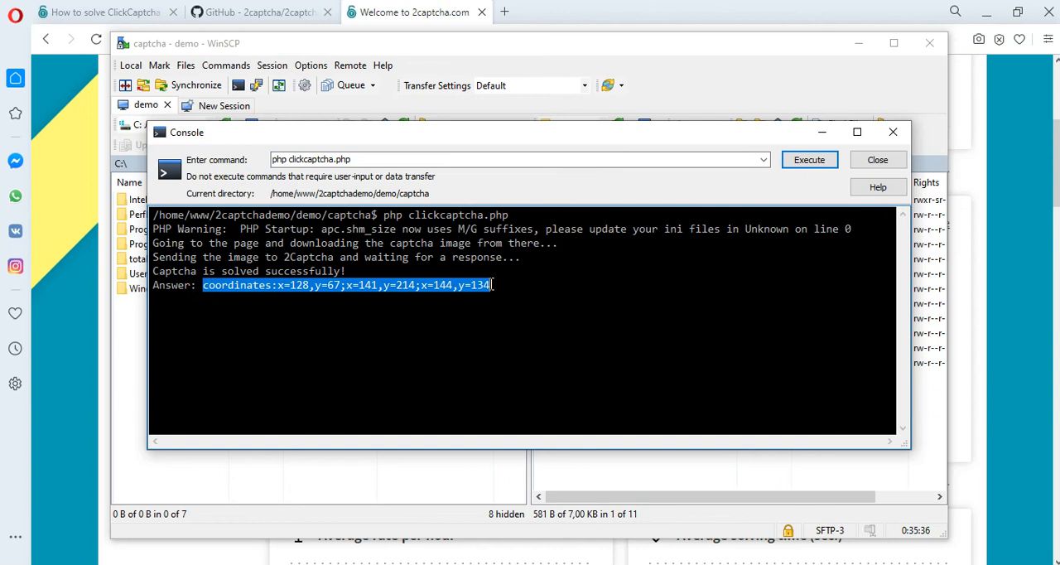
# Inspect the ClickCaptcha page's Check button, paste the coordinates into the answer field, and submit
pyautogui.click(99, 18)
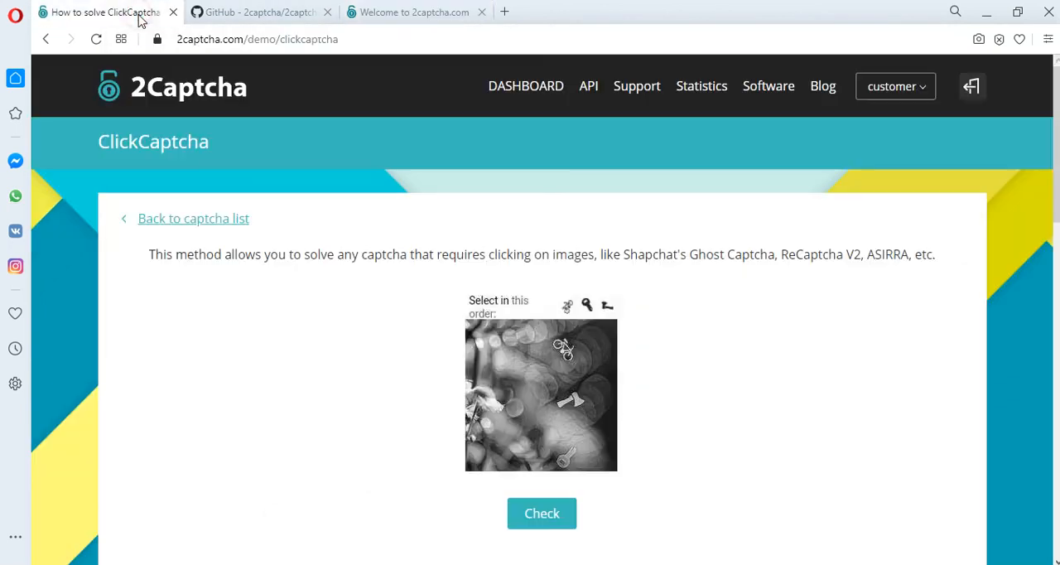
pyautogui.scroll(-3)
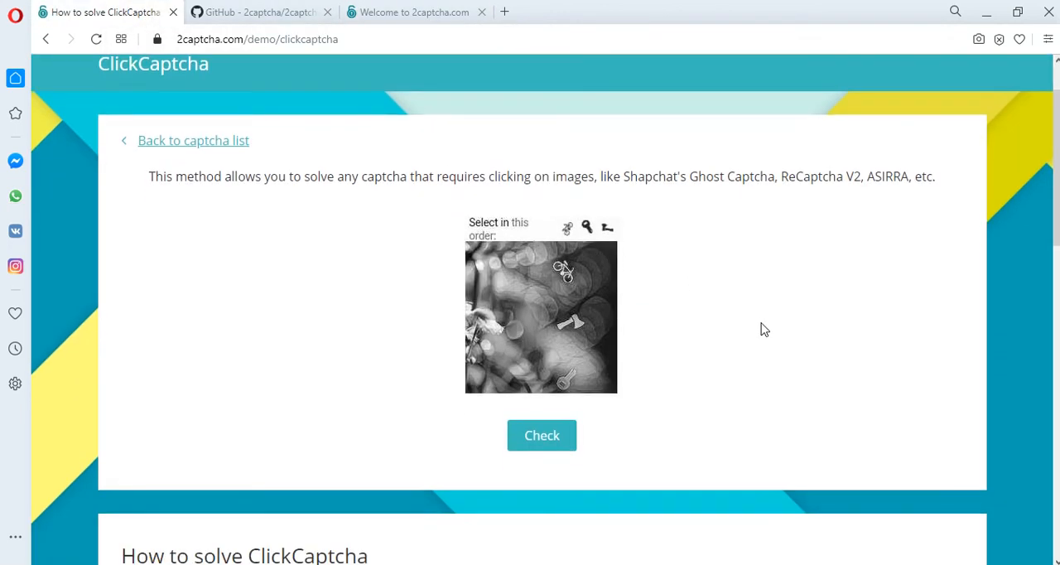
pyautogui.moveTo(731, 363)
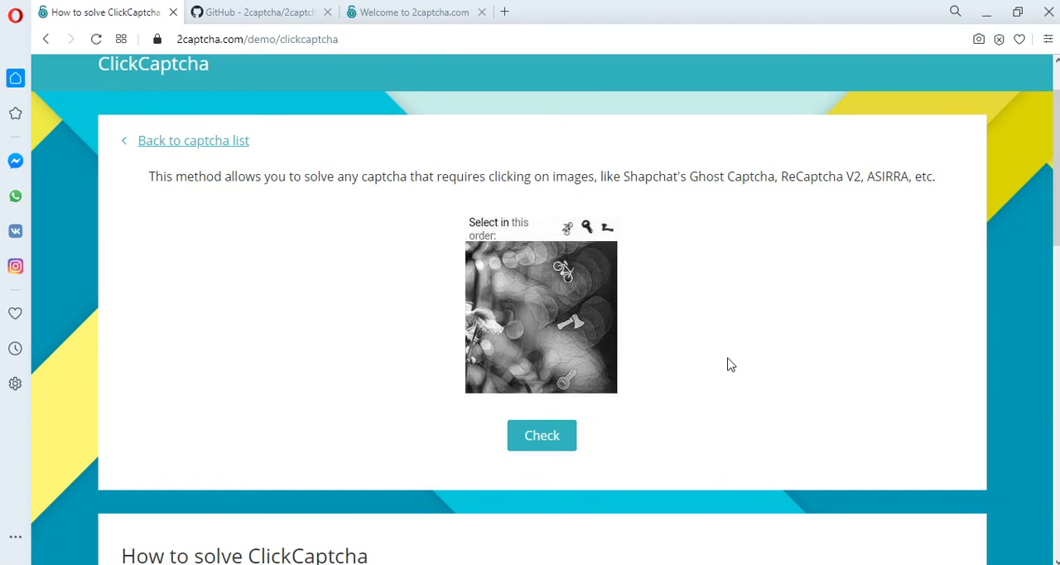
pyautogui.rightClick(545, 444)
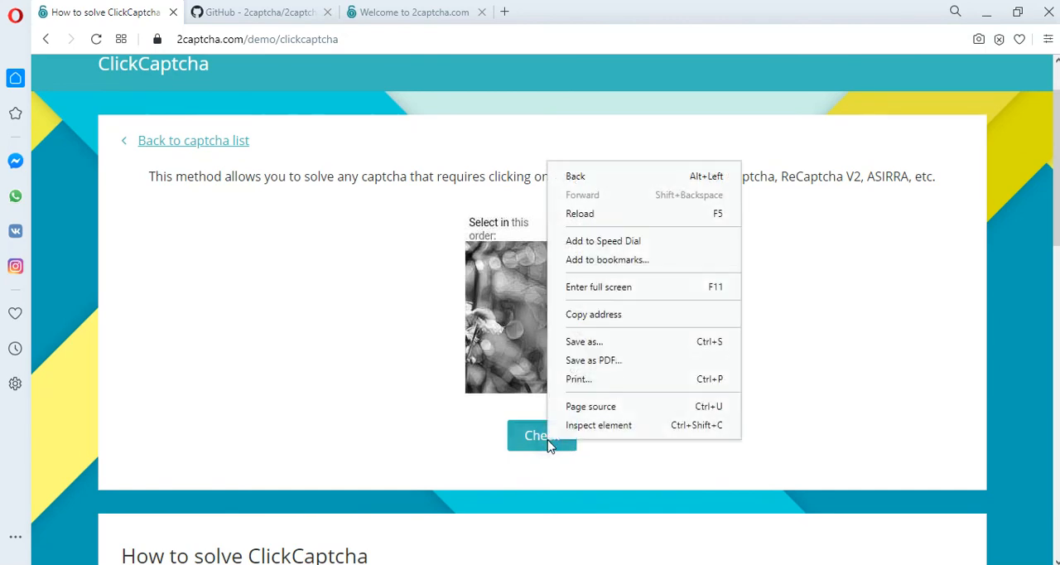
pyautogui.click(598, 425)
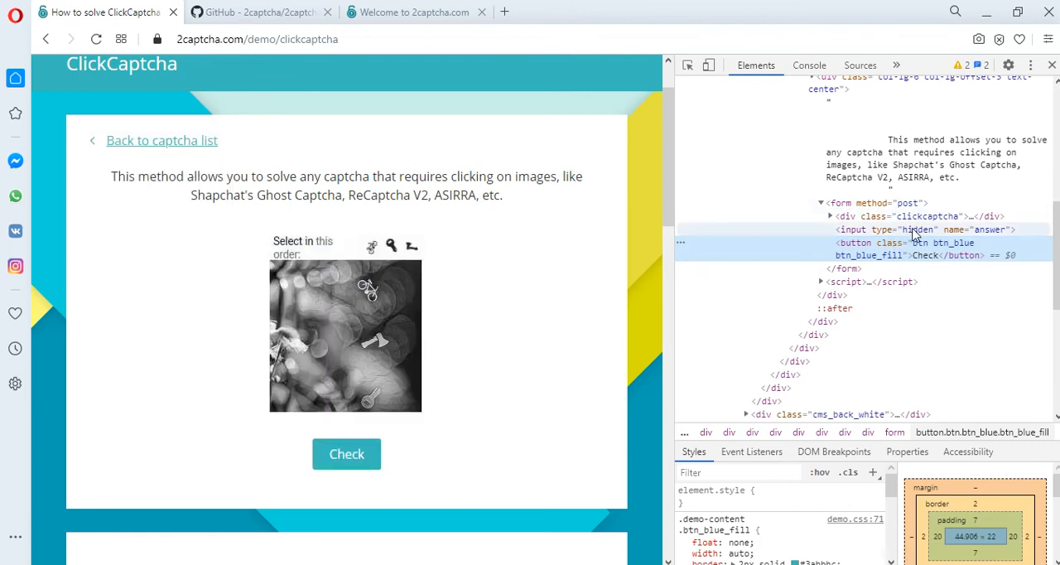
pyautogui.moveTo(919, 243)
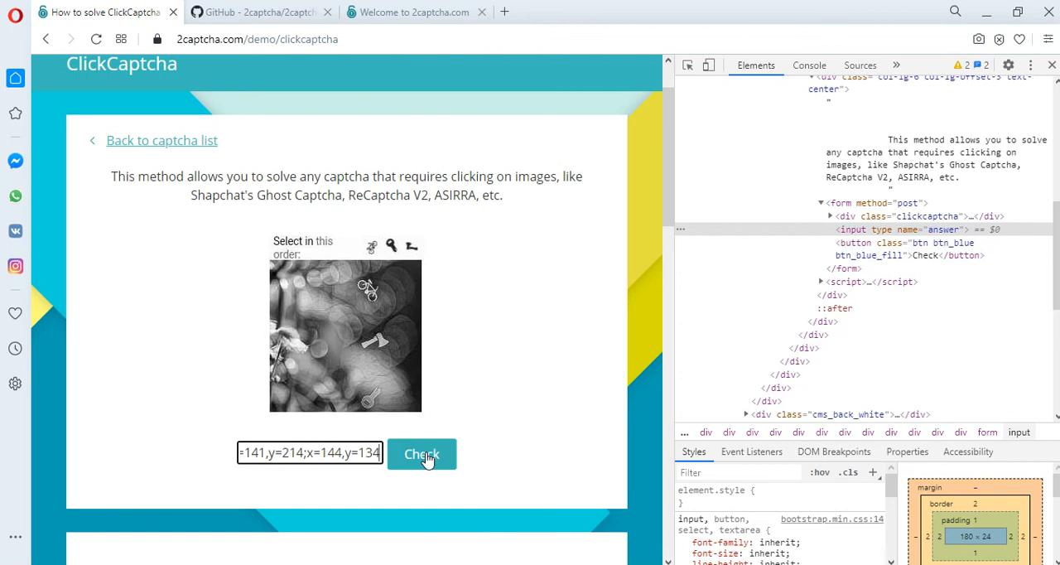
pyautogui.click(422, 454)
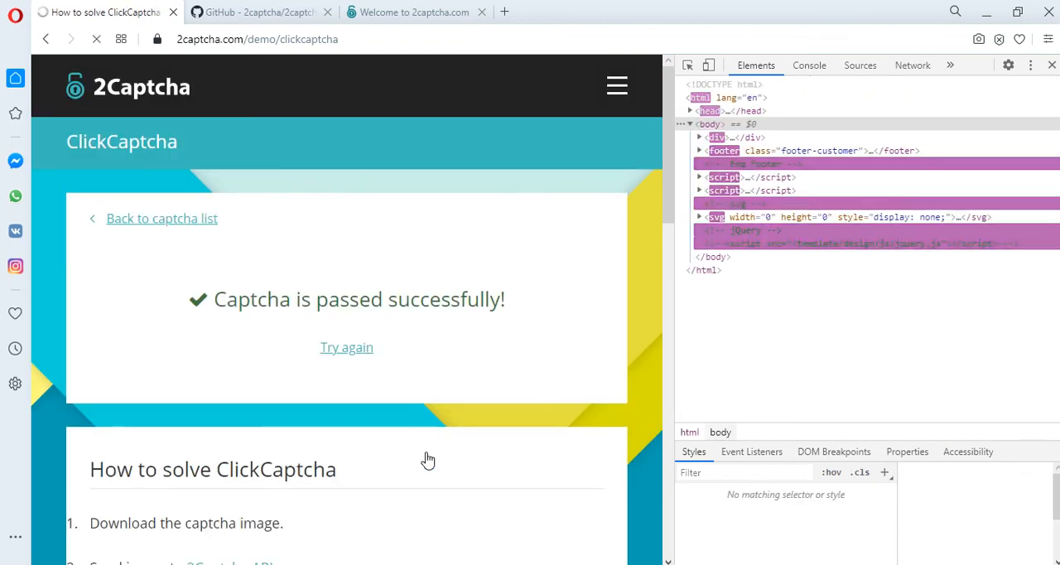